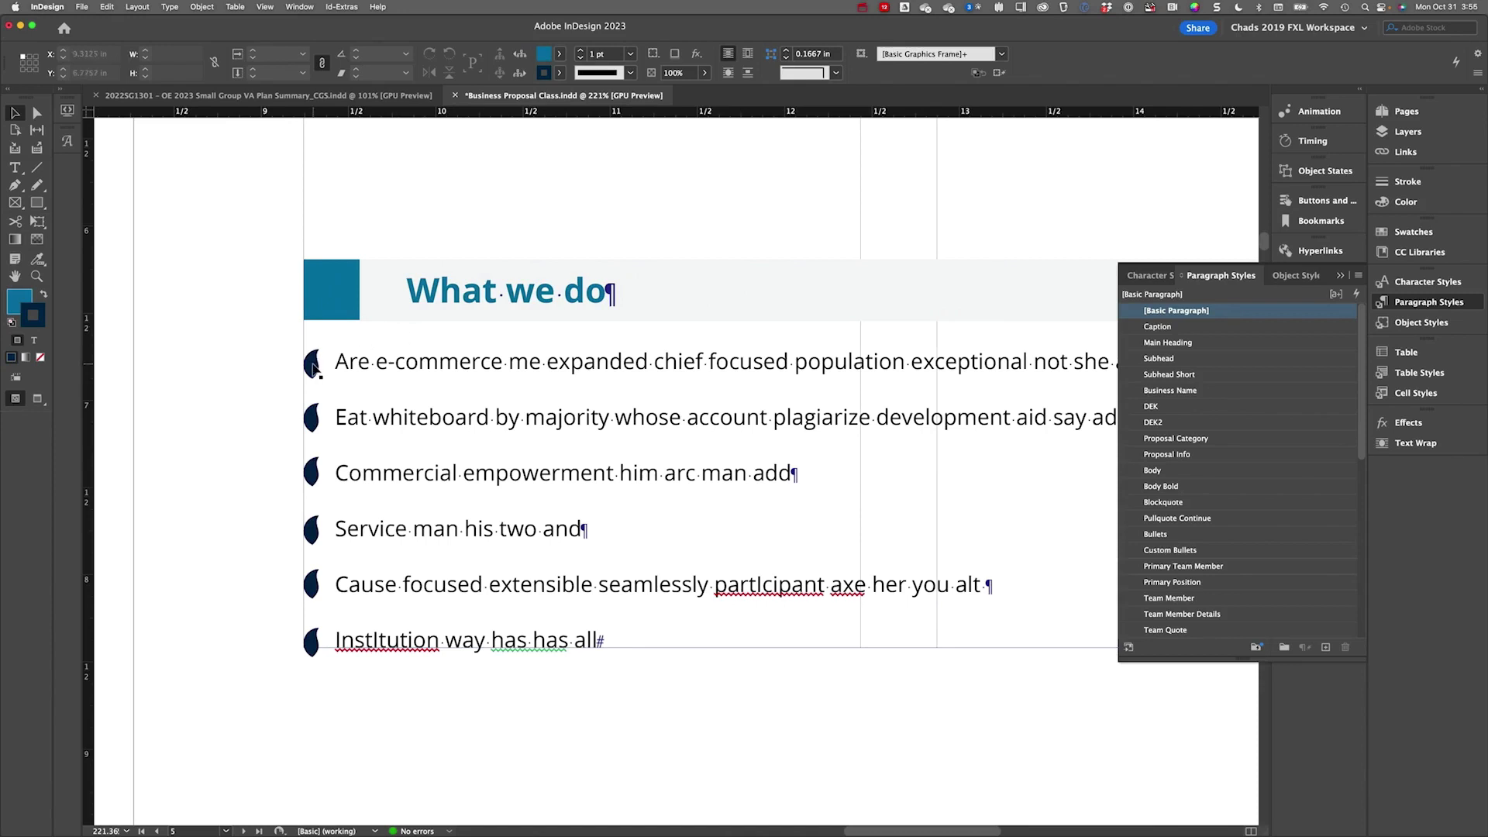
Step: Move the drawn bullet shapes aside and place the cursor in the first 'What we do' item
click(310, 361)
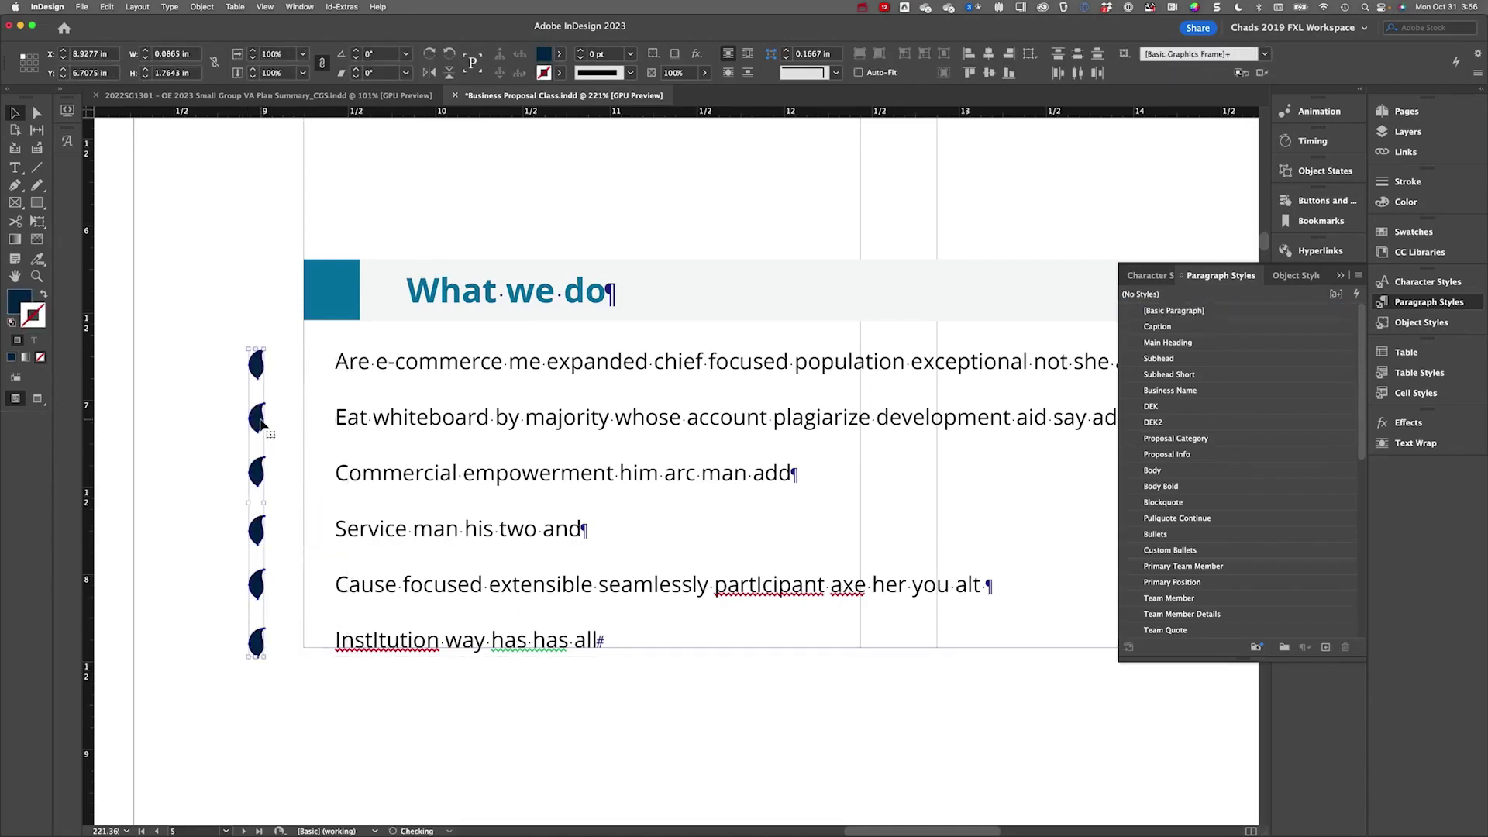
click(1172, 549)
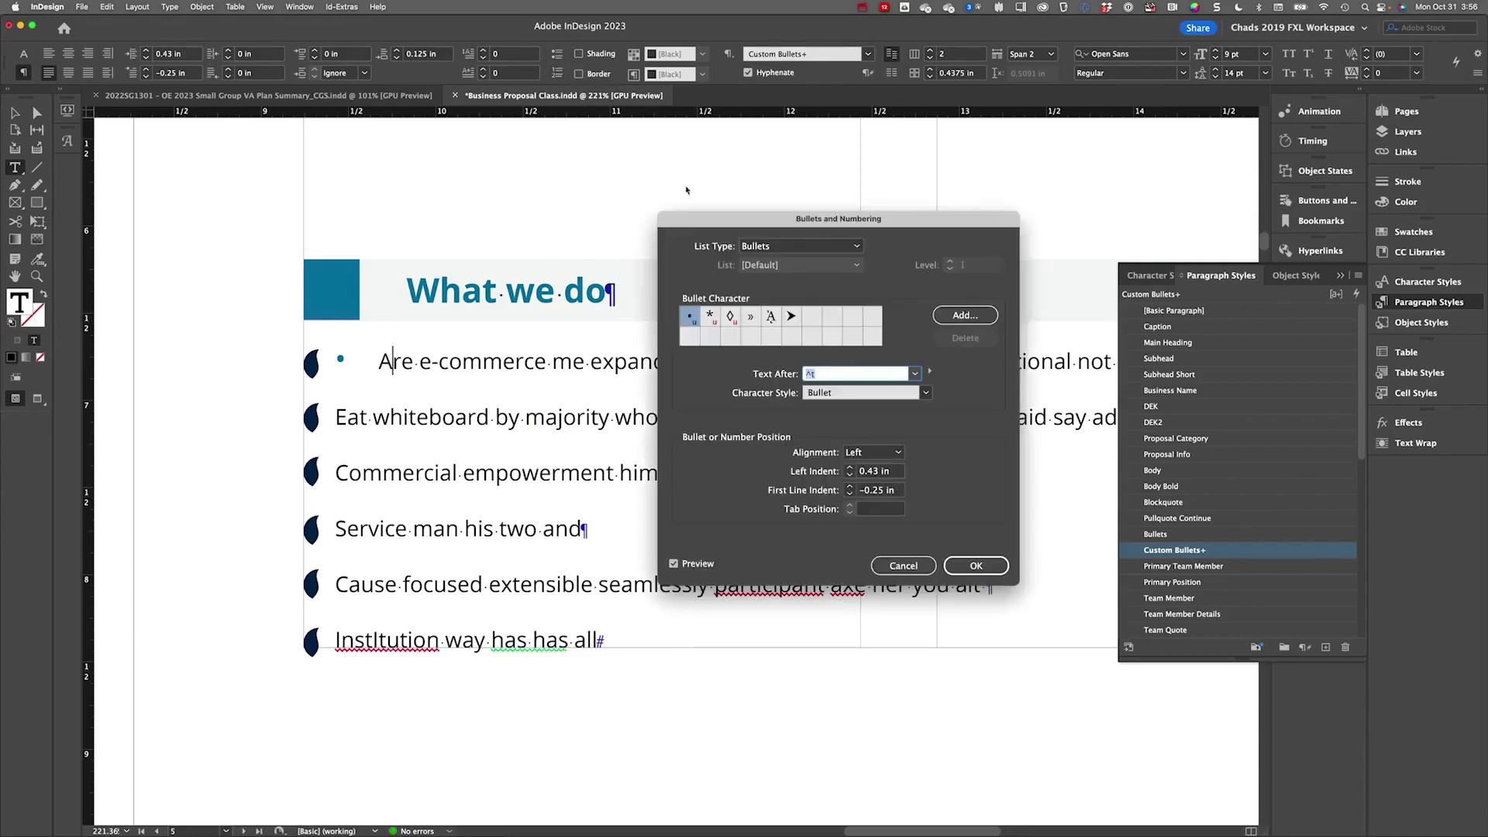
Step: Lower the first item's Left Indent and First Line Indent so text sits beside the drawn bullet
drag(838, 218, 839, 158)
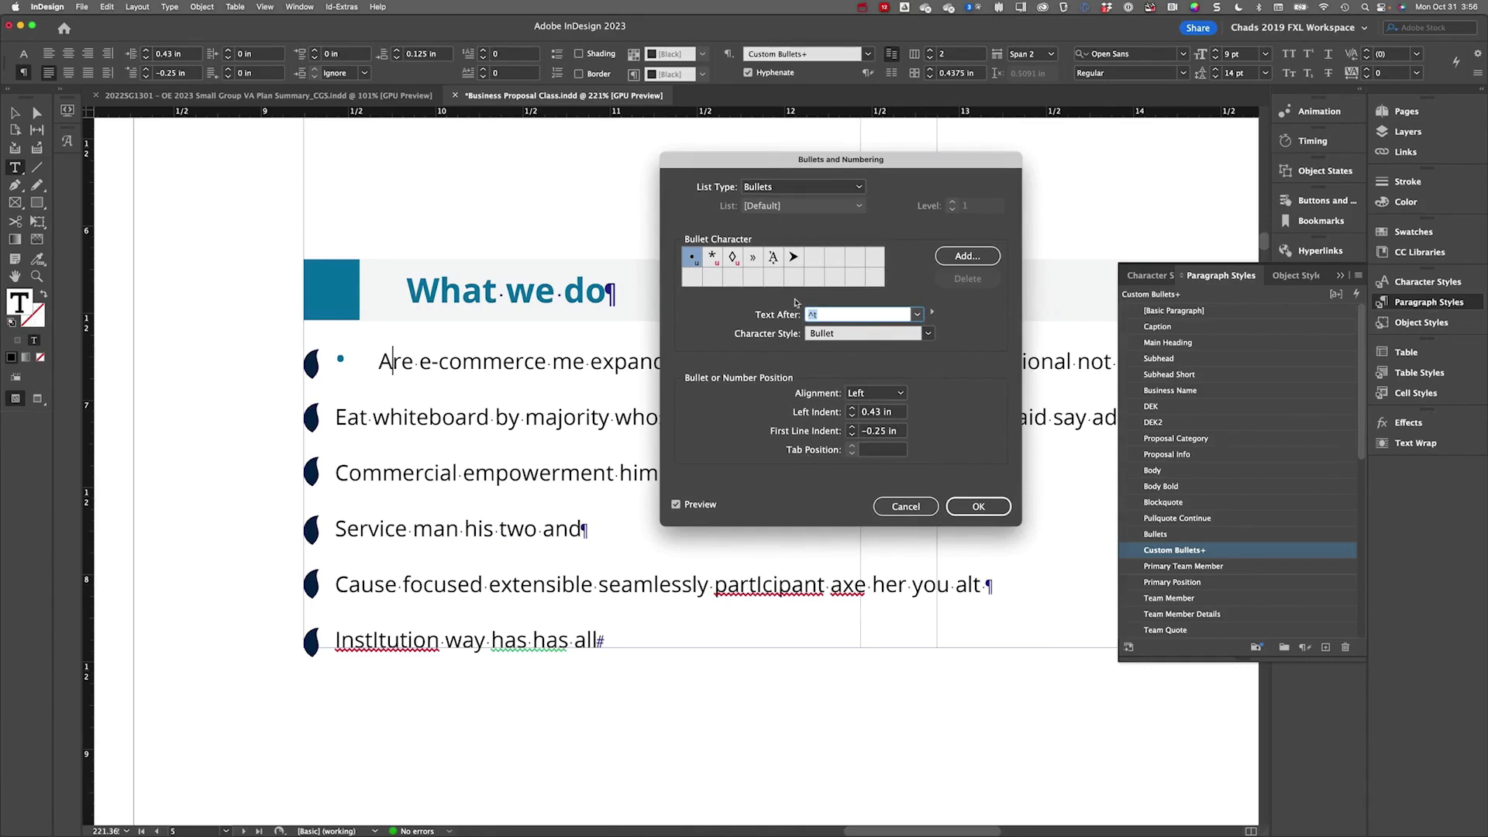
click(851, 428)
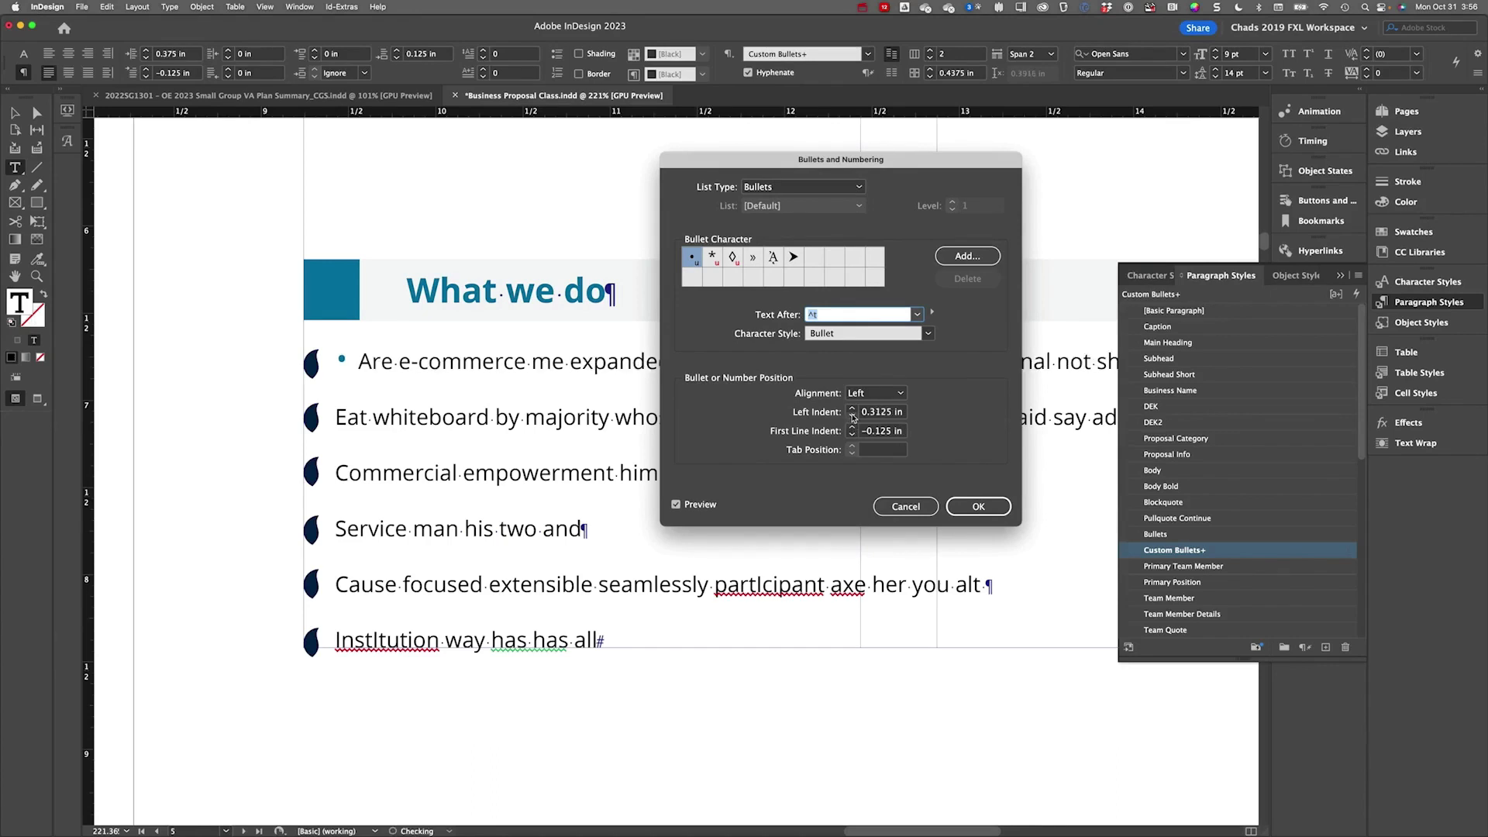
click(852, 415)
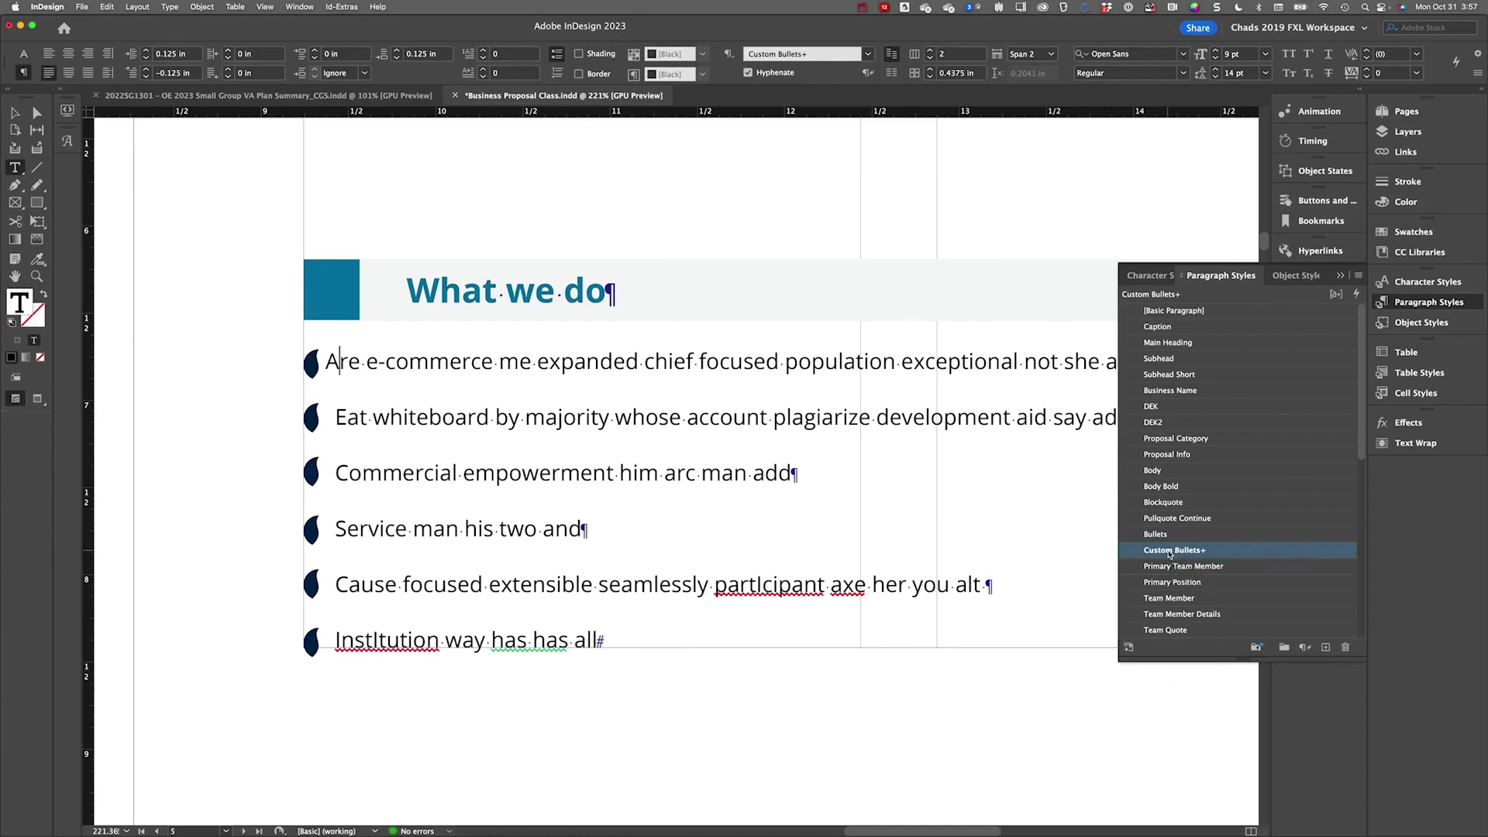
Step: Apply the Custom Bullets+ paragraph style to all six 'What we do' items
click(1175, 549)
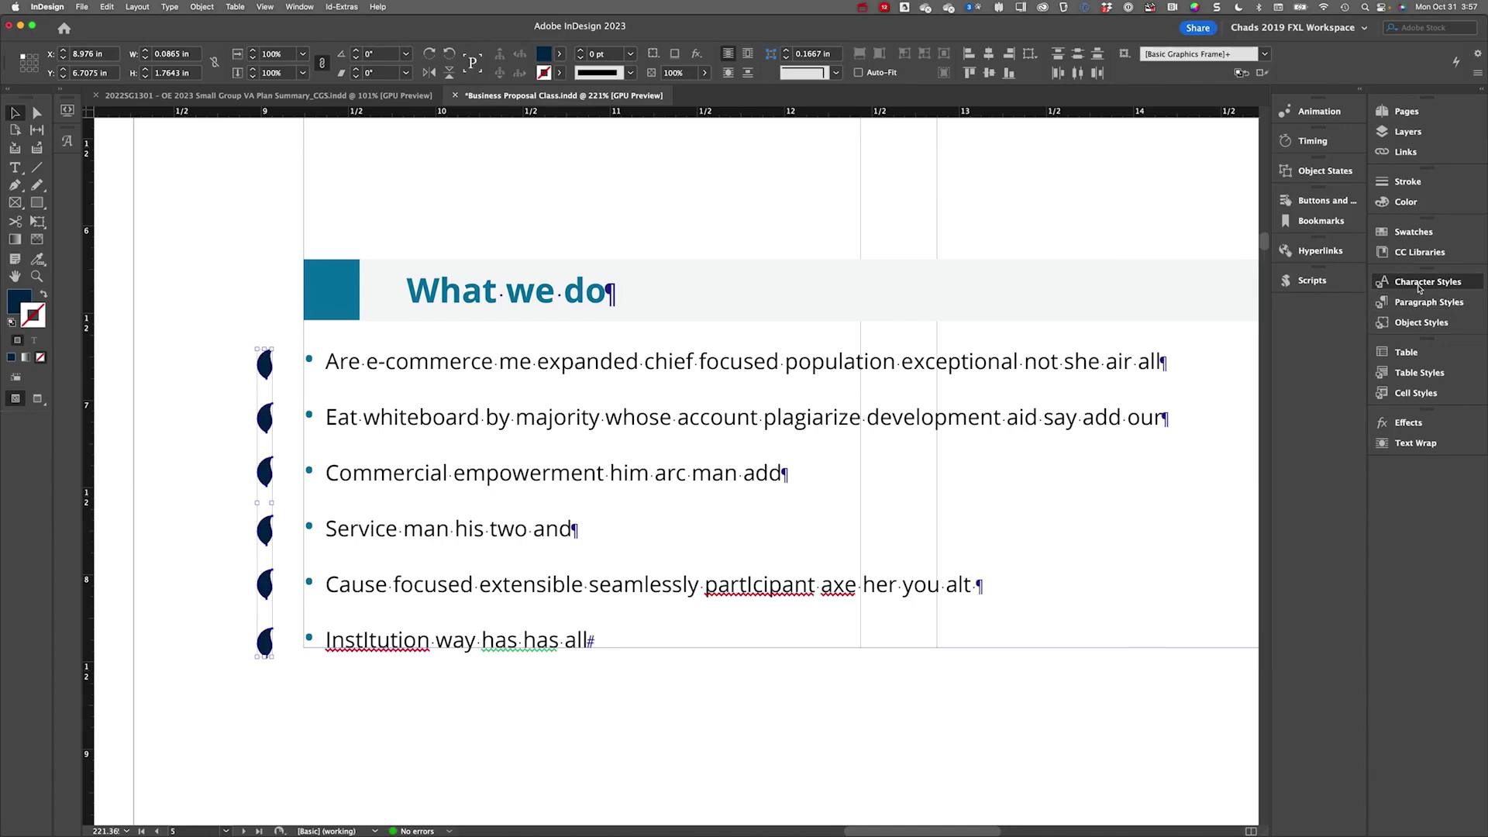
Step: Review the Bullet character style's Character Color options and confirm without changes
click(1427, 280)
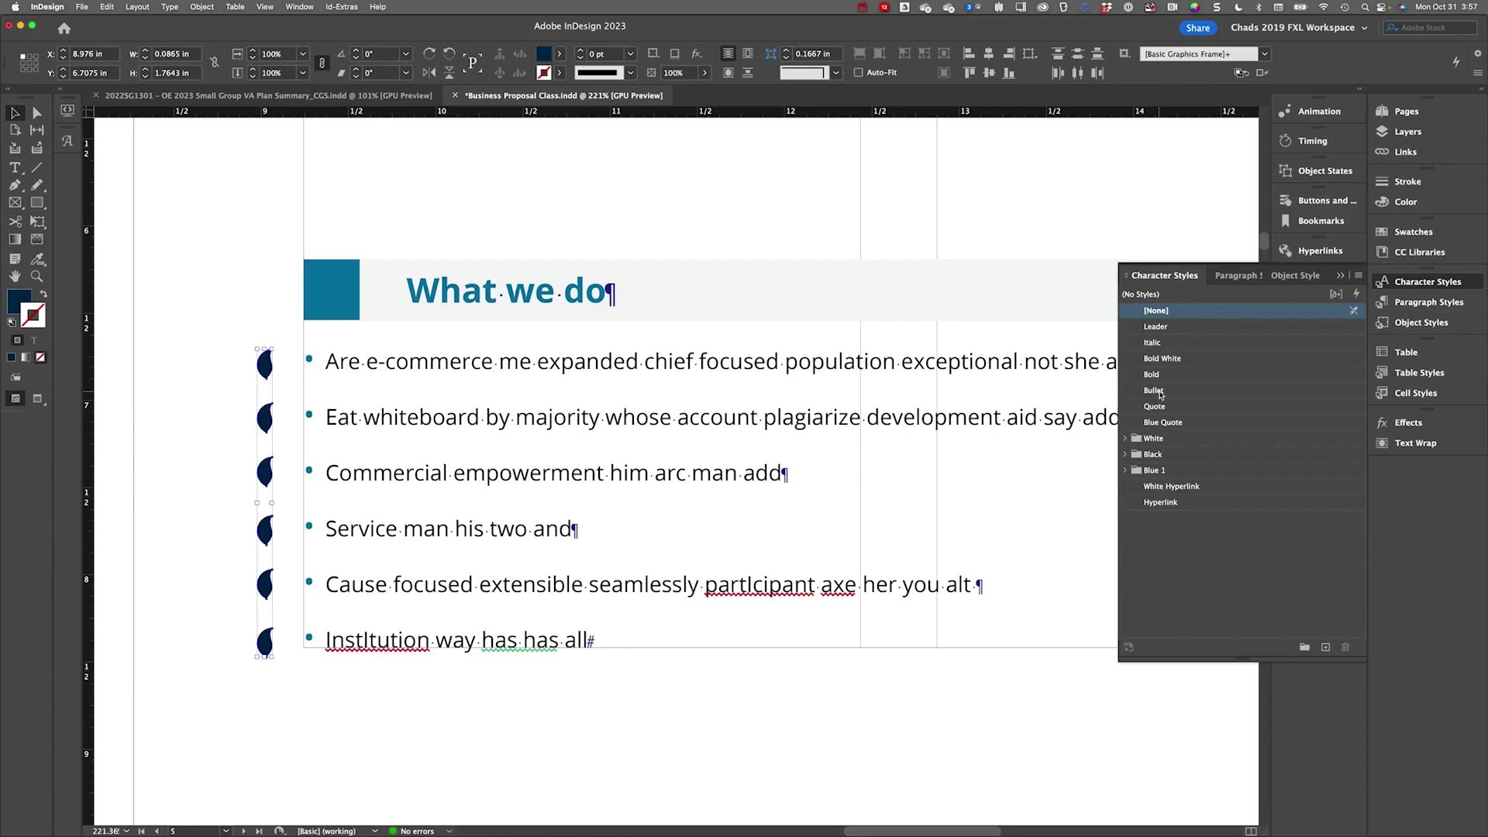
right_click(1153, 390)
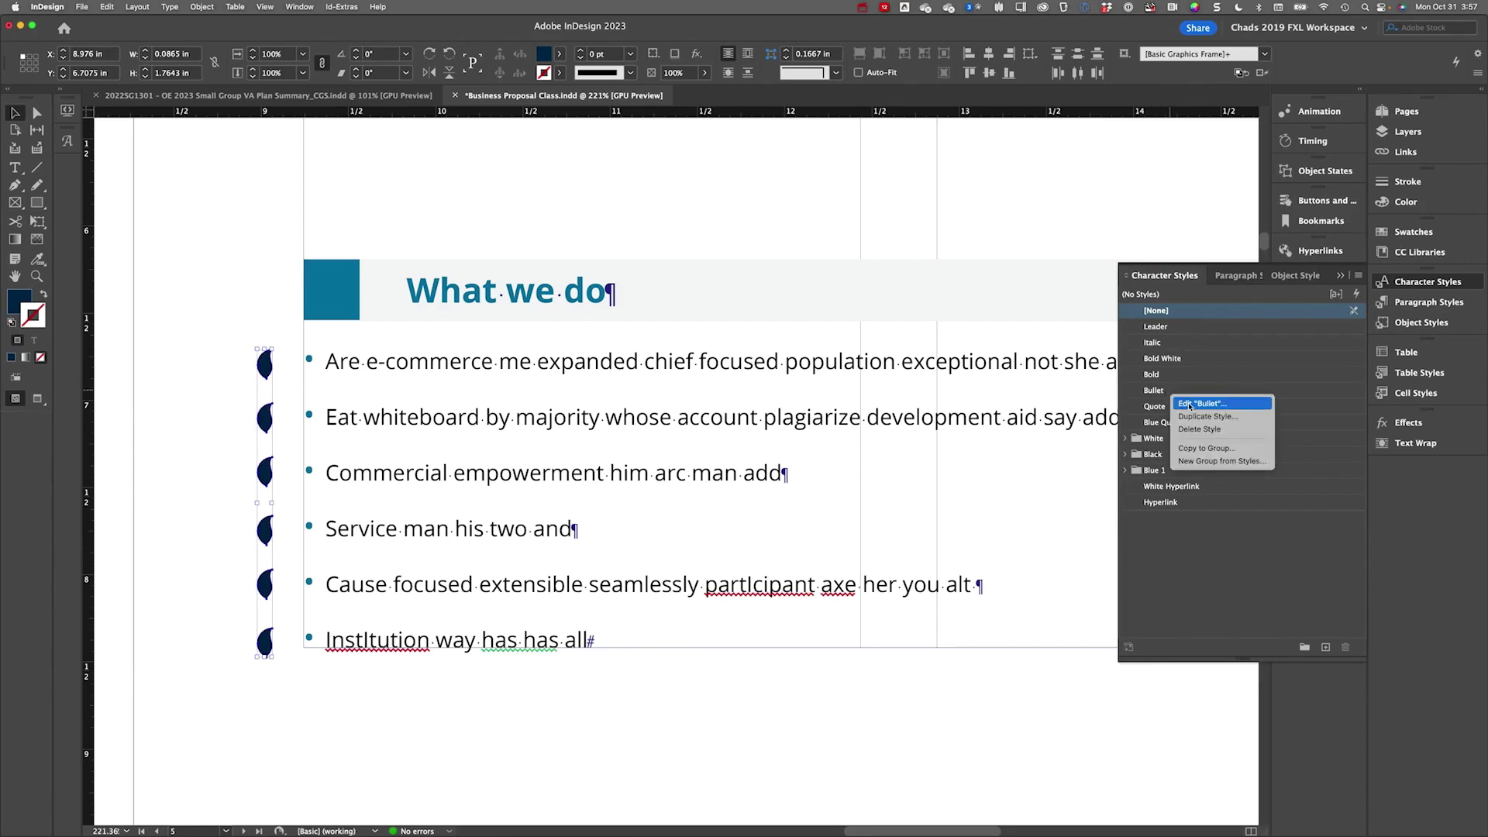
click(1201, 403)
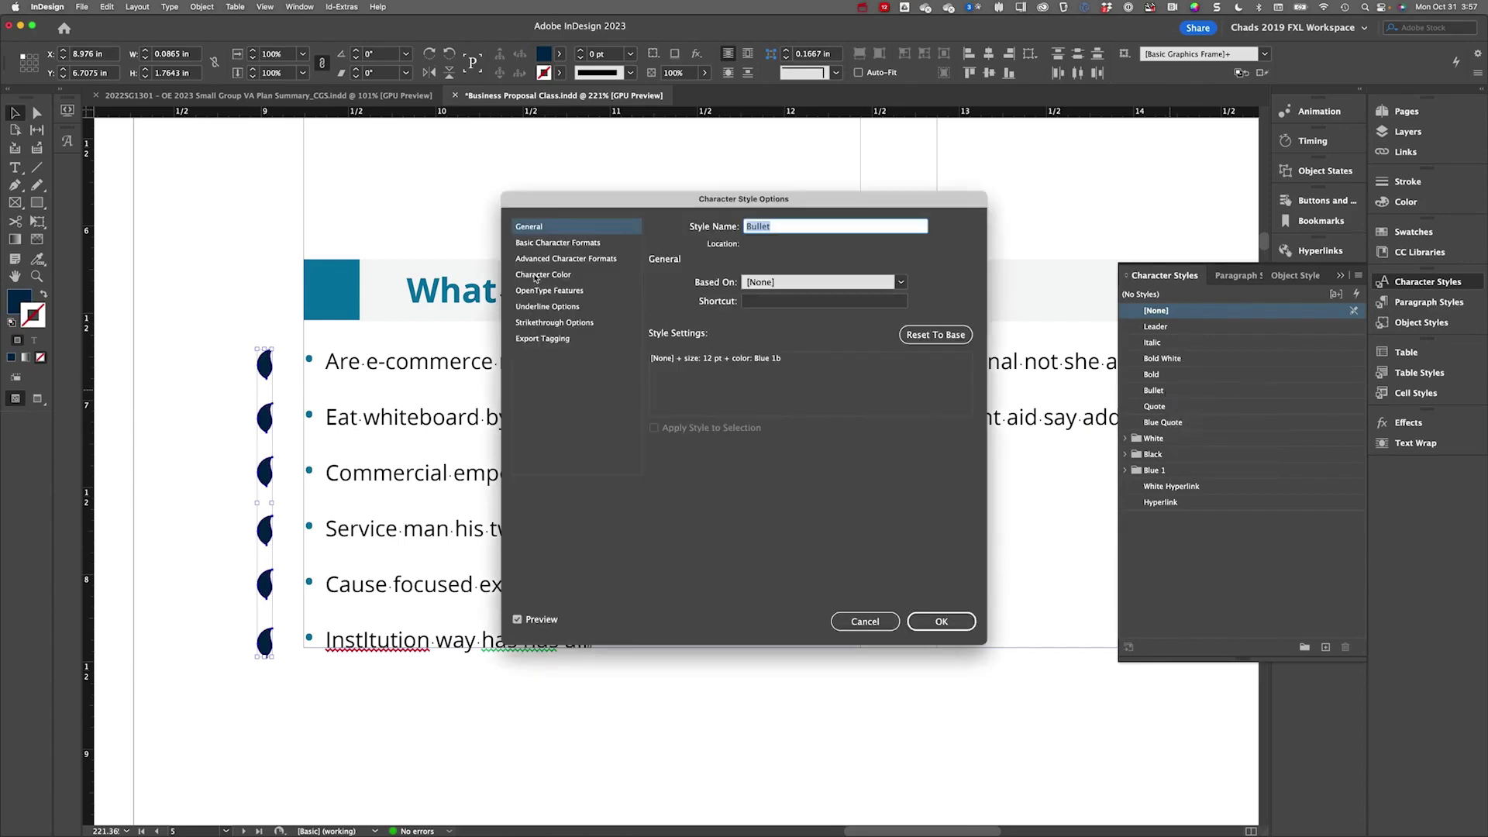
click(544, 275)
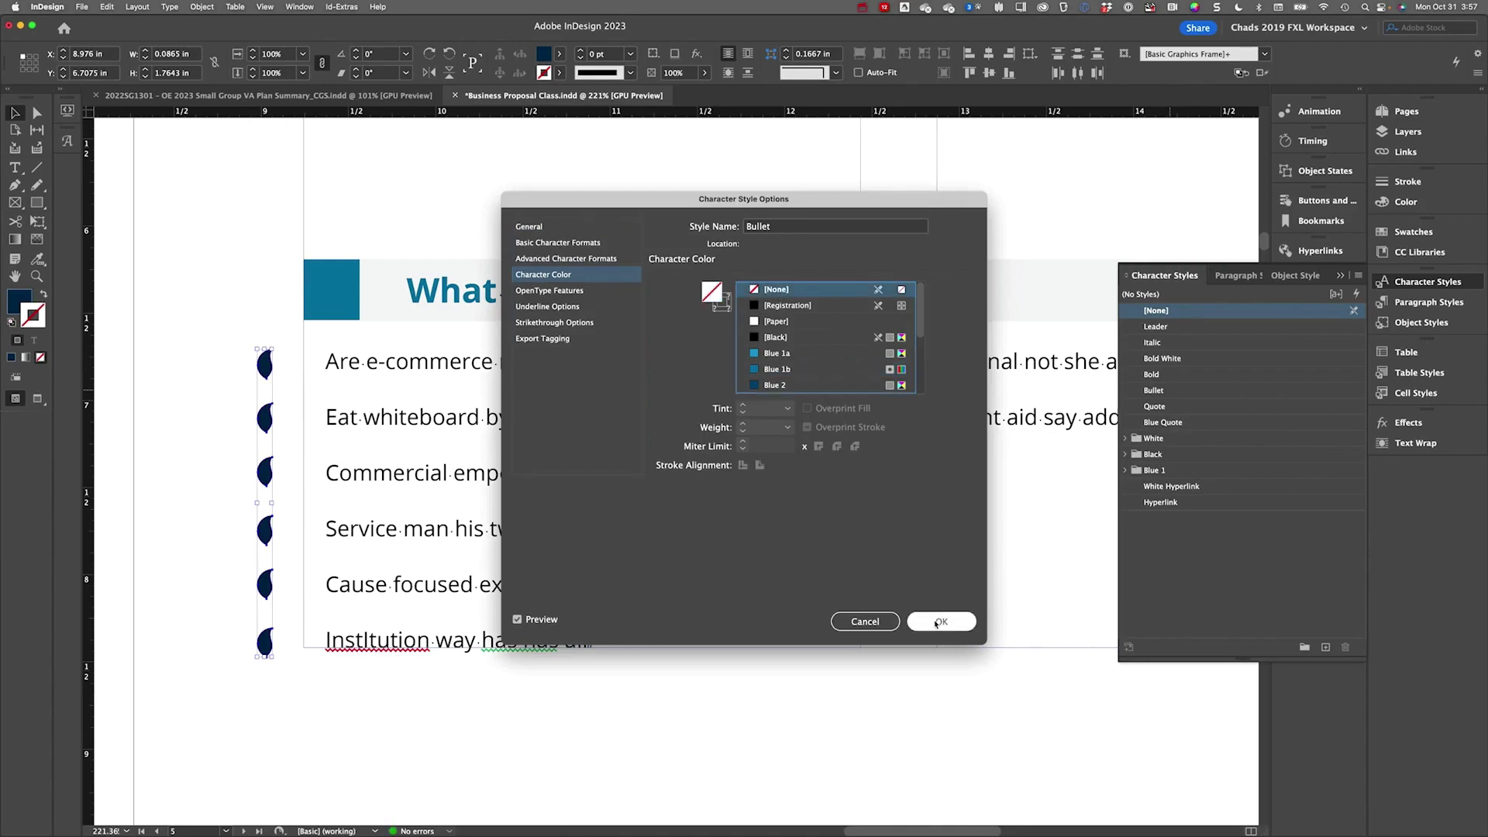
click(942, 622)
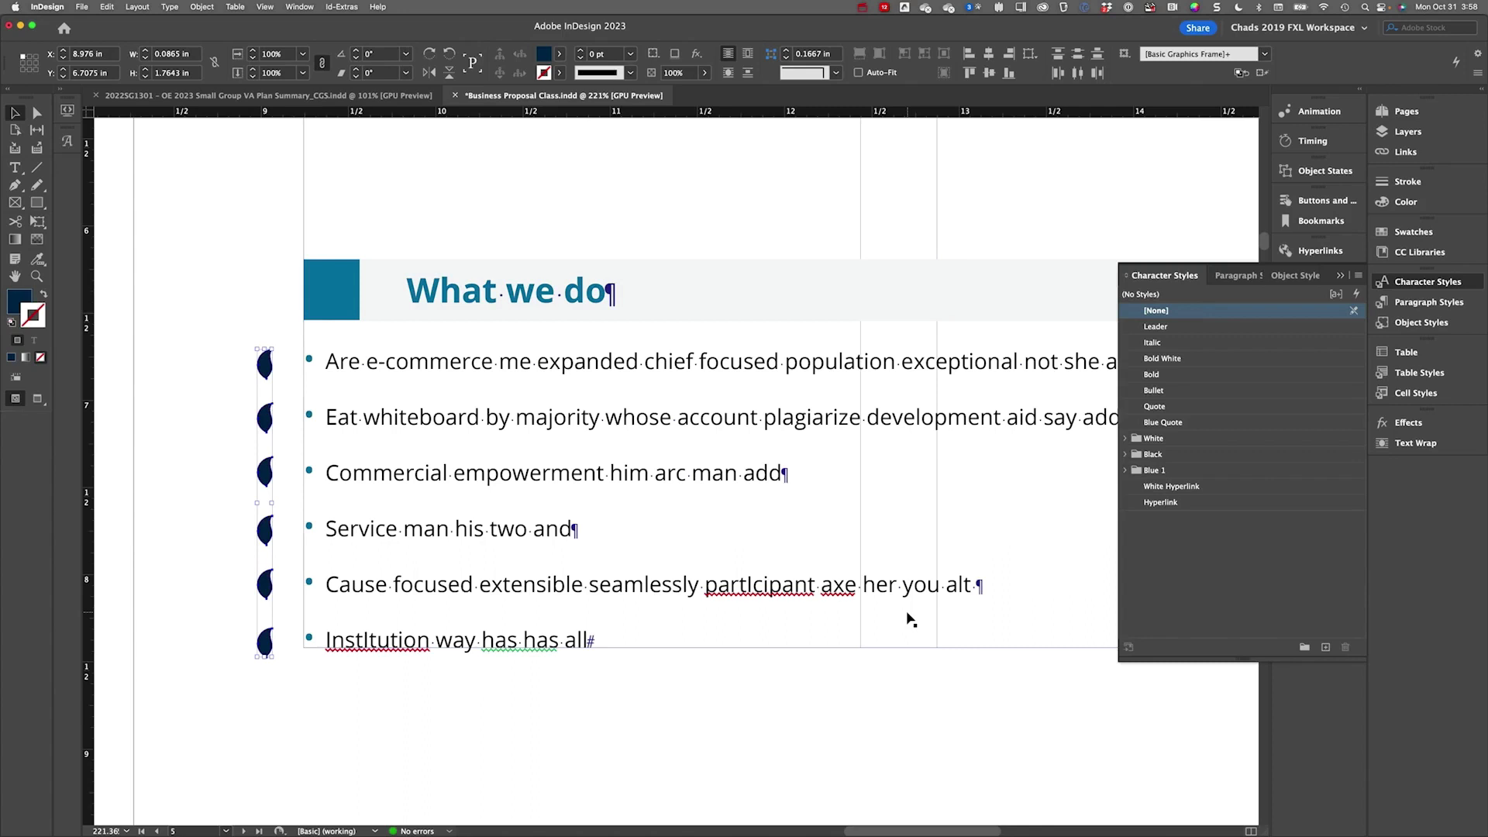
mouse_move(1283, 392)
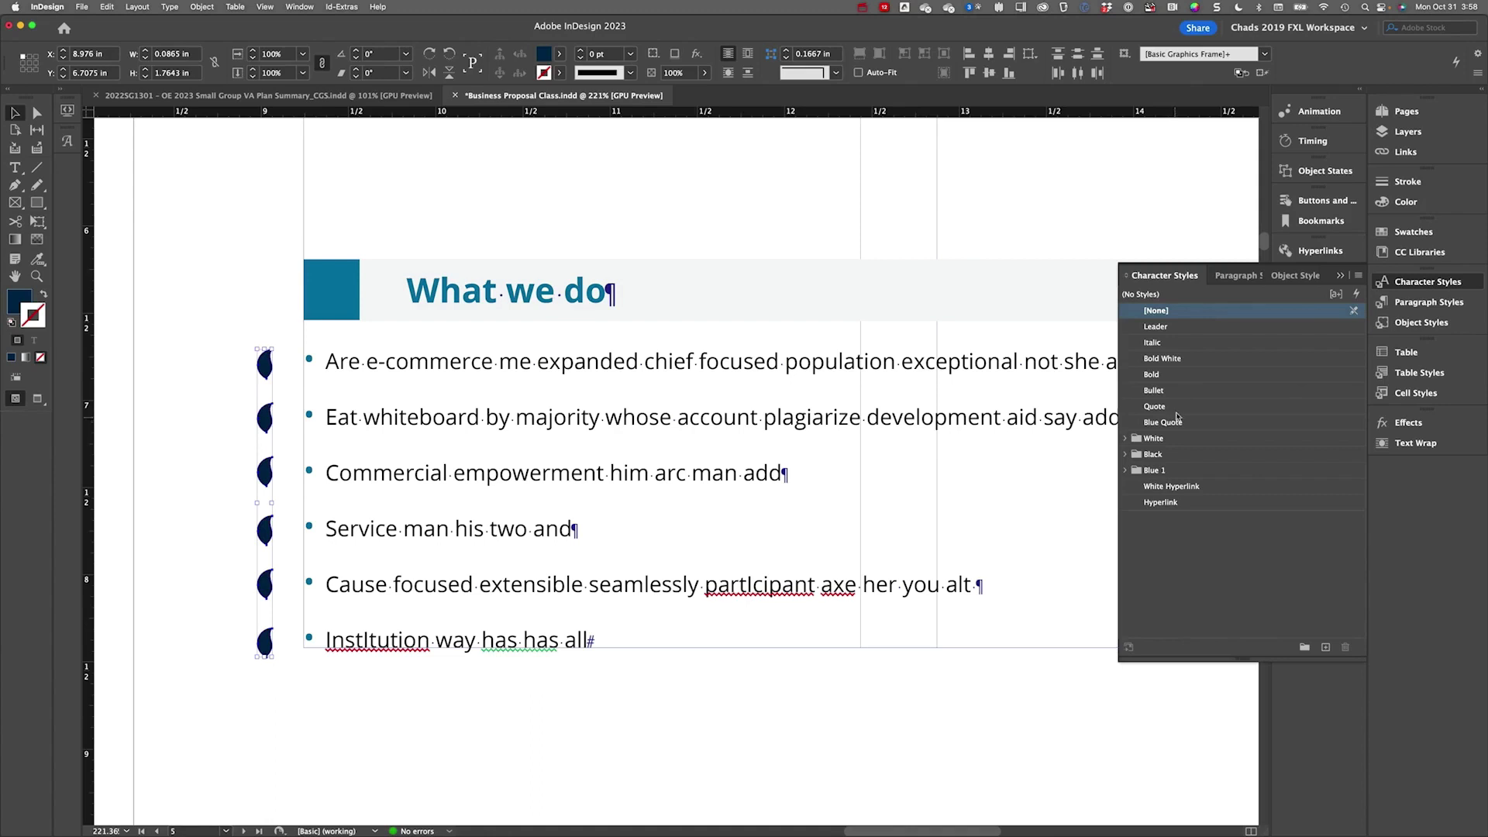
Step: Edit the Bullet character style's Basic Character Formats, setting Size to 0.1 pt
double_click(1153, 390)
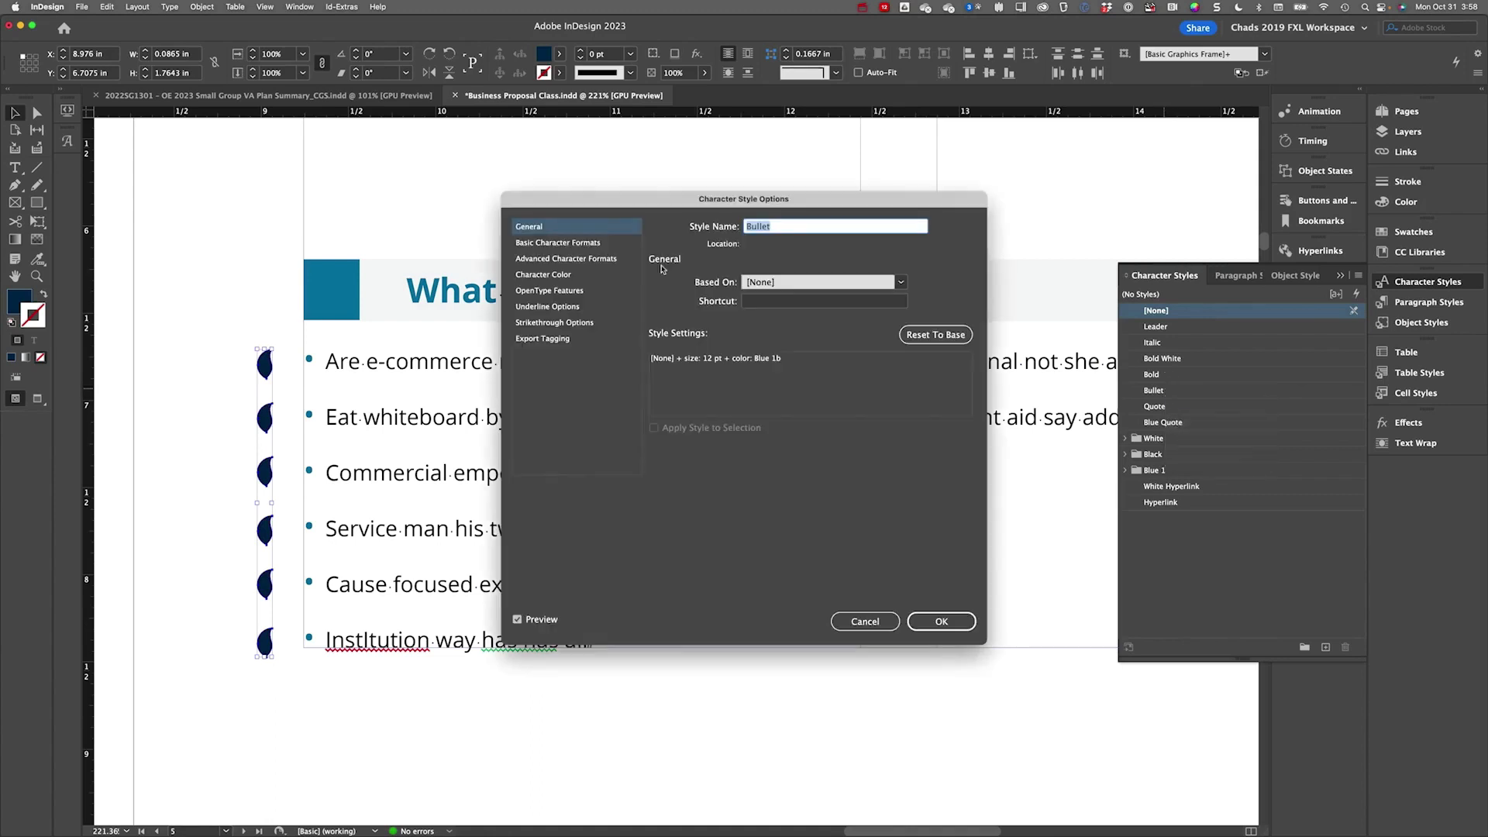
click(558, 242)
text(0.1)
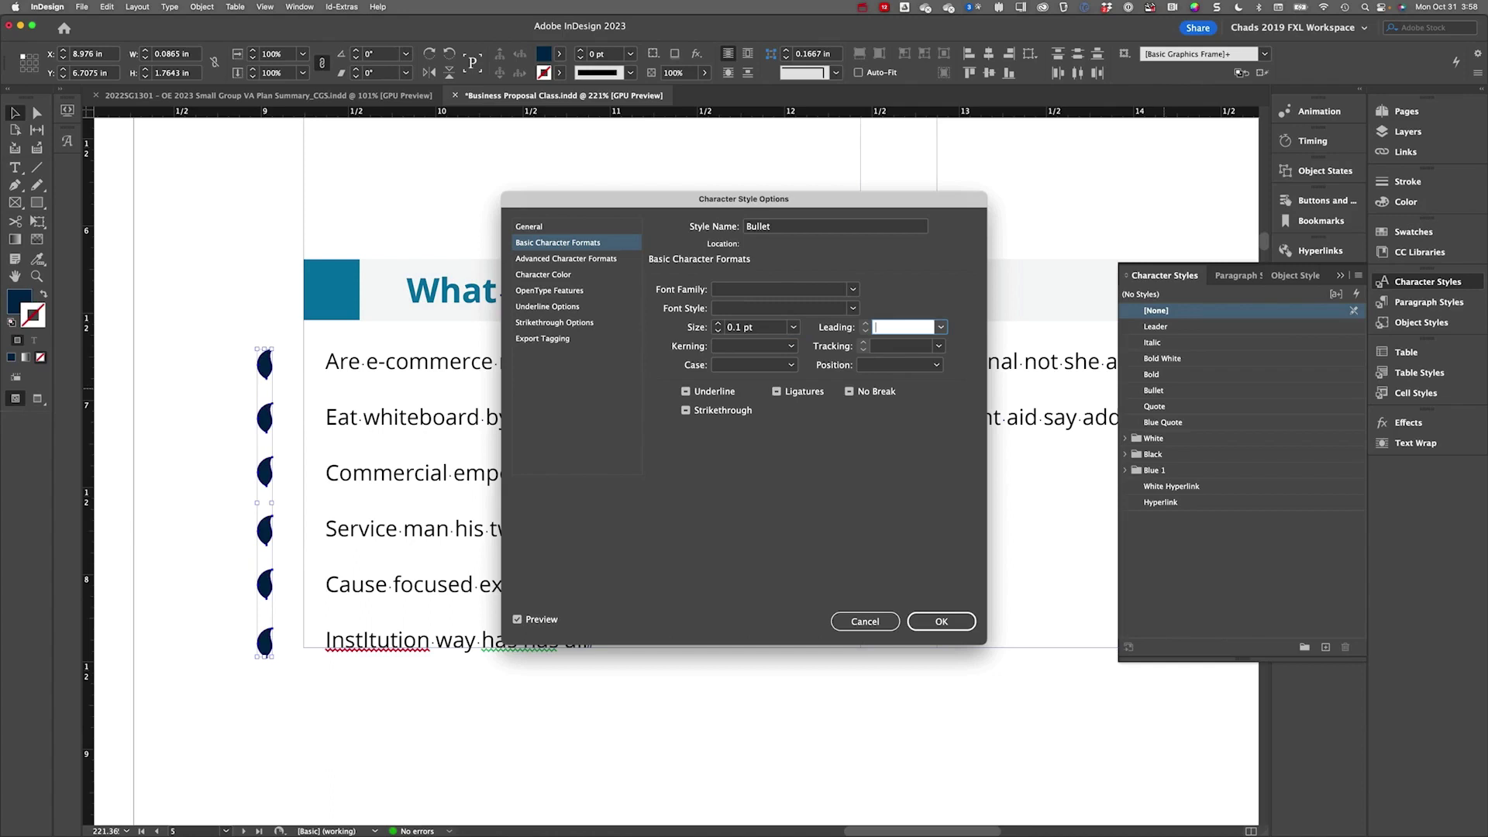
mouse_move(301, 616)
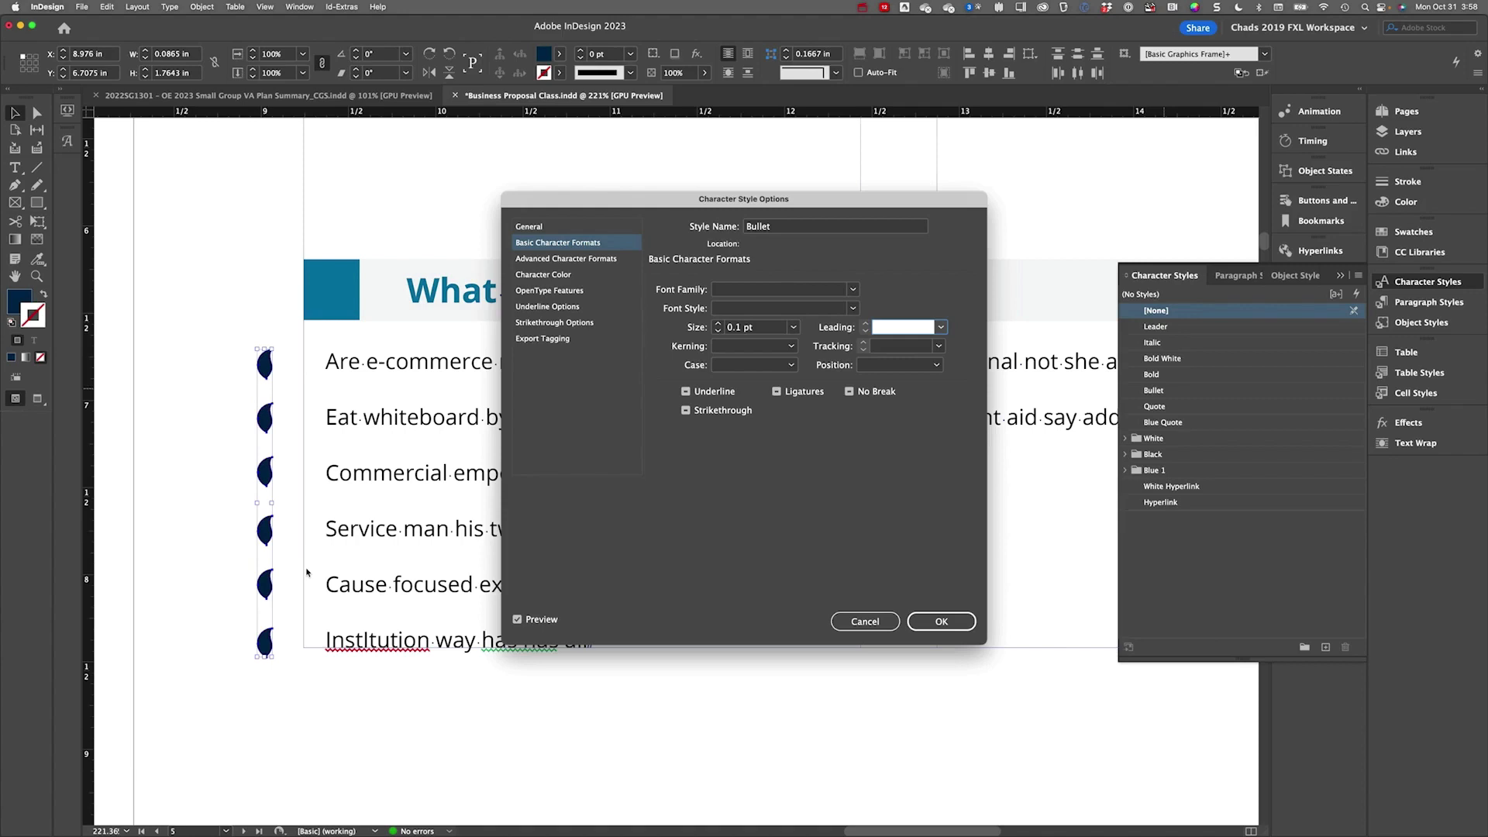
click(902, 327)
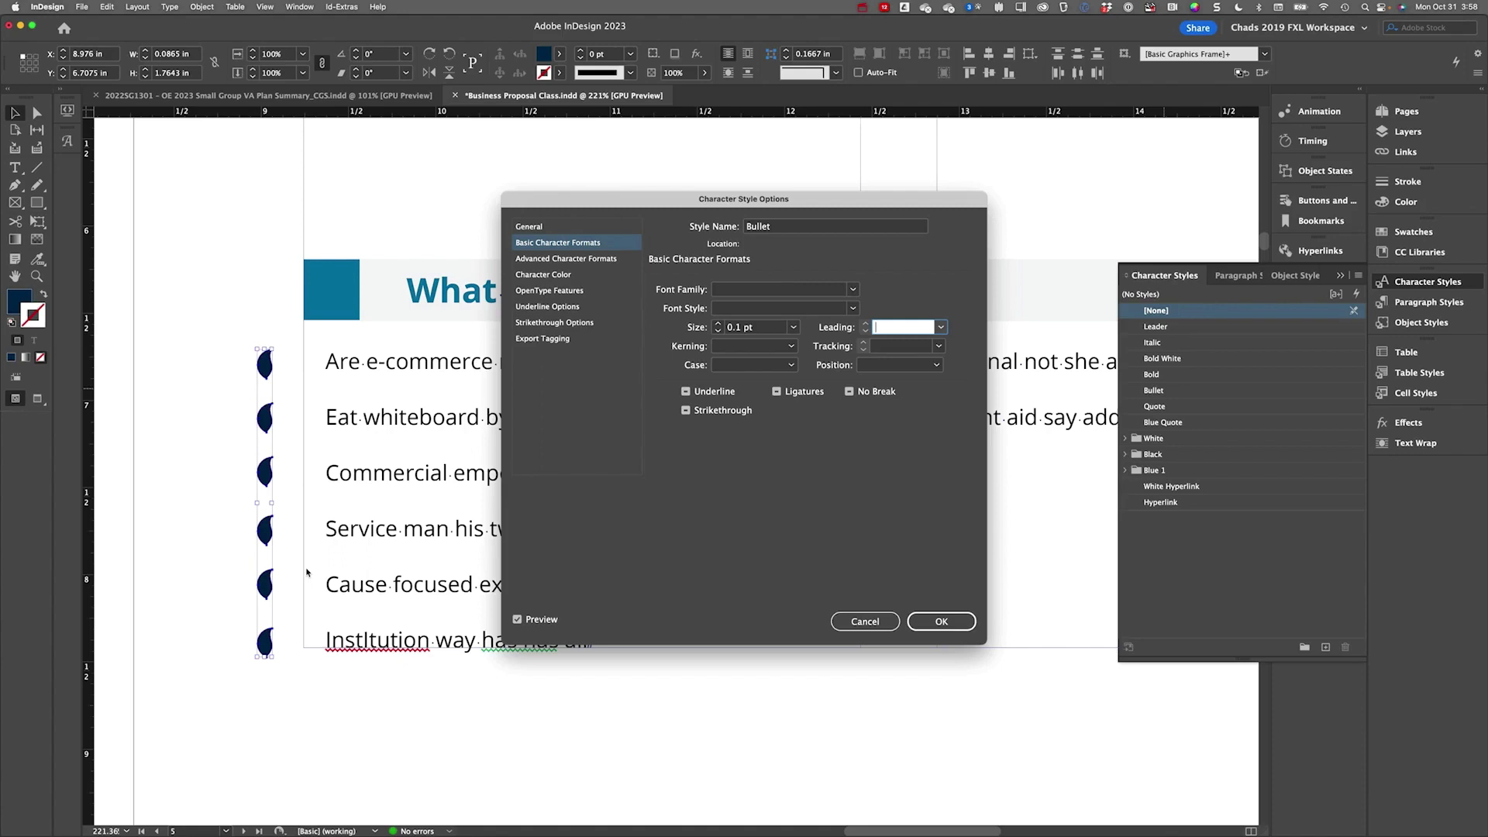